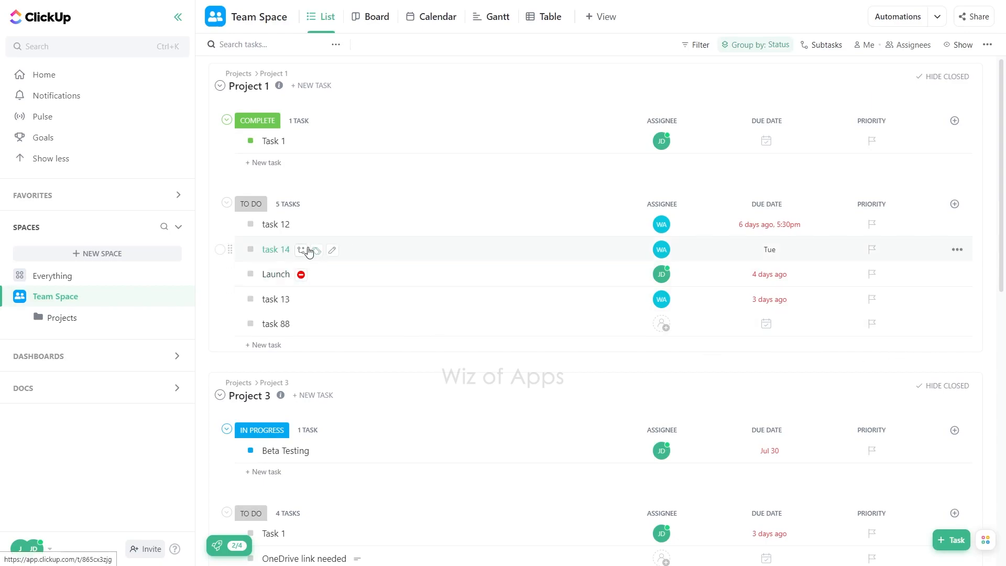
- Open task 12 from the List view to see its Project 2 and Project 3 list tags
click(275, 224)
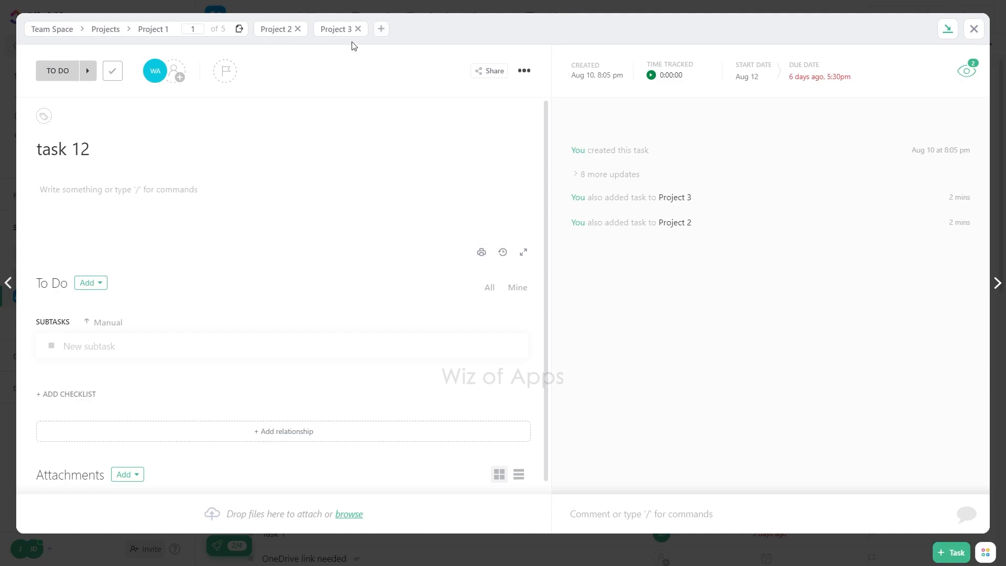
mouse_move(274, 54)
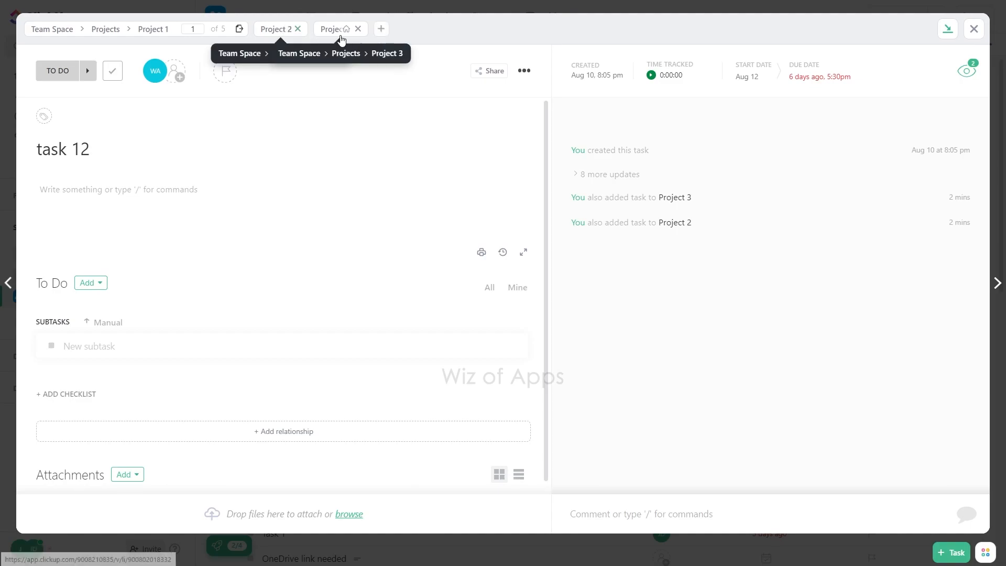
mouse_move(357, 29)
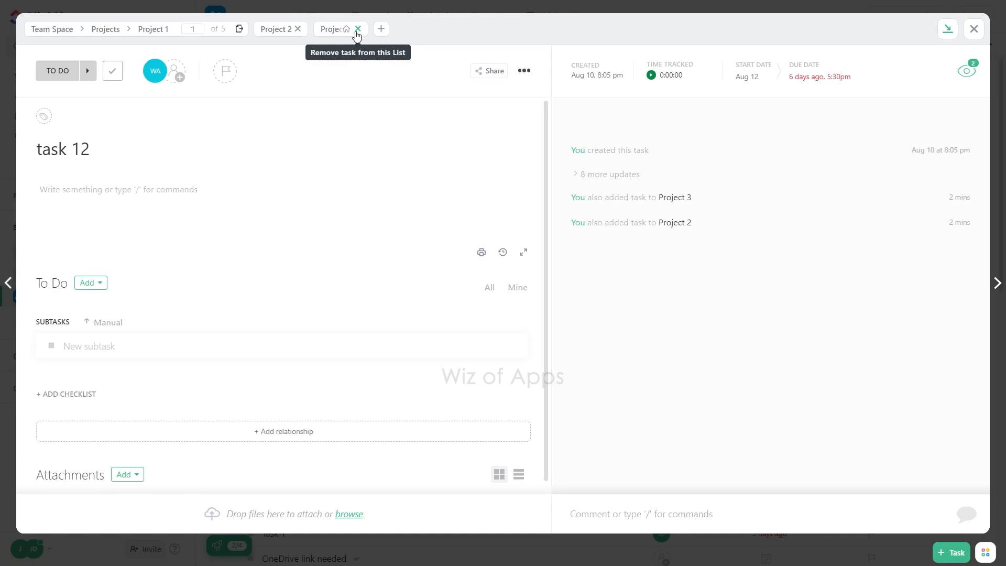
mouse_move(351, 33)
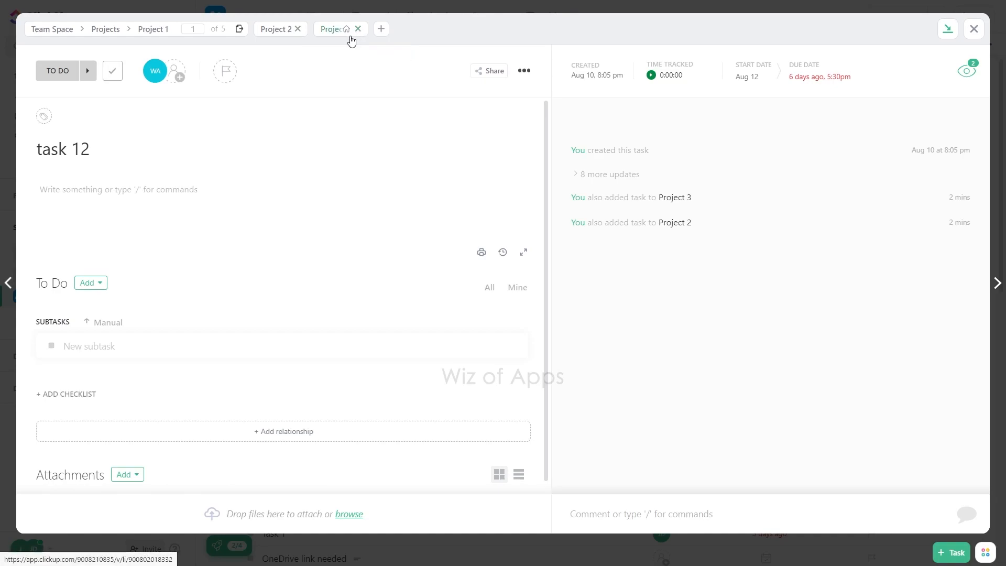
mouse_move(342, 45)
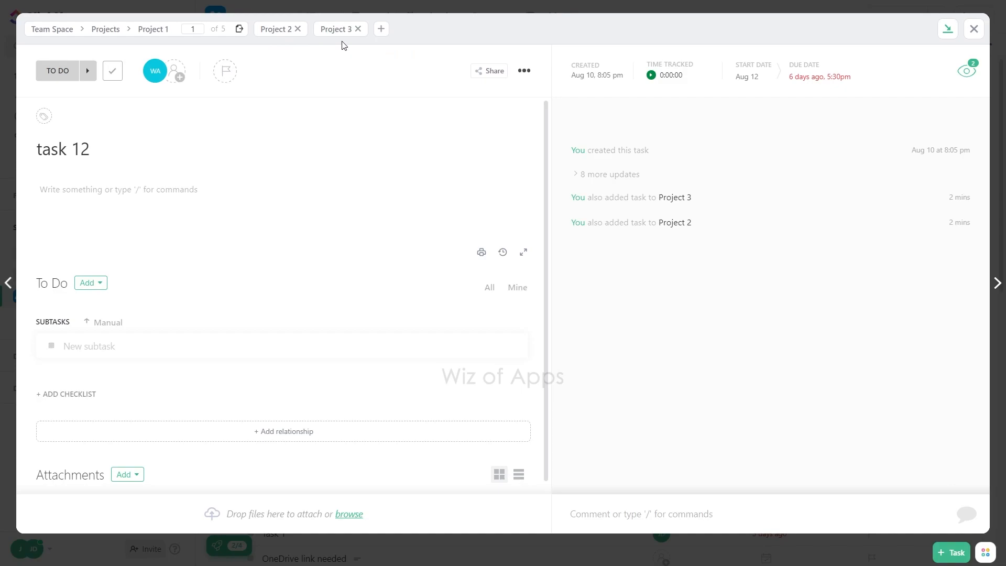
mouse_move(297, 29)
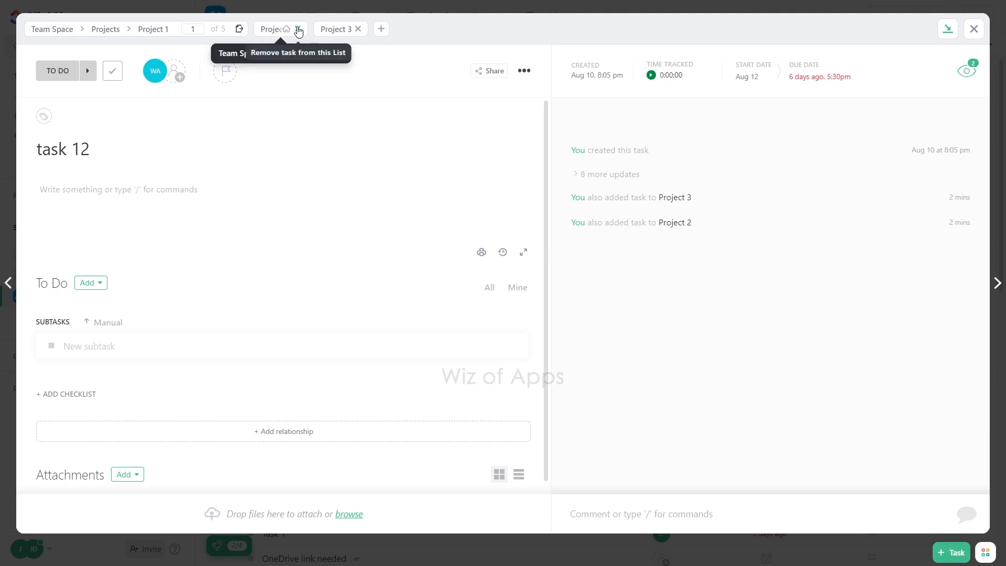